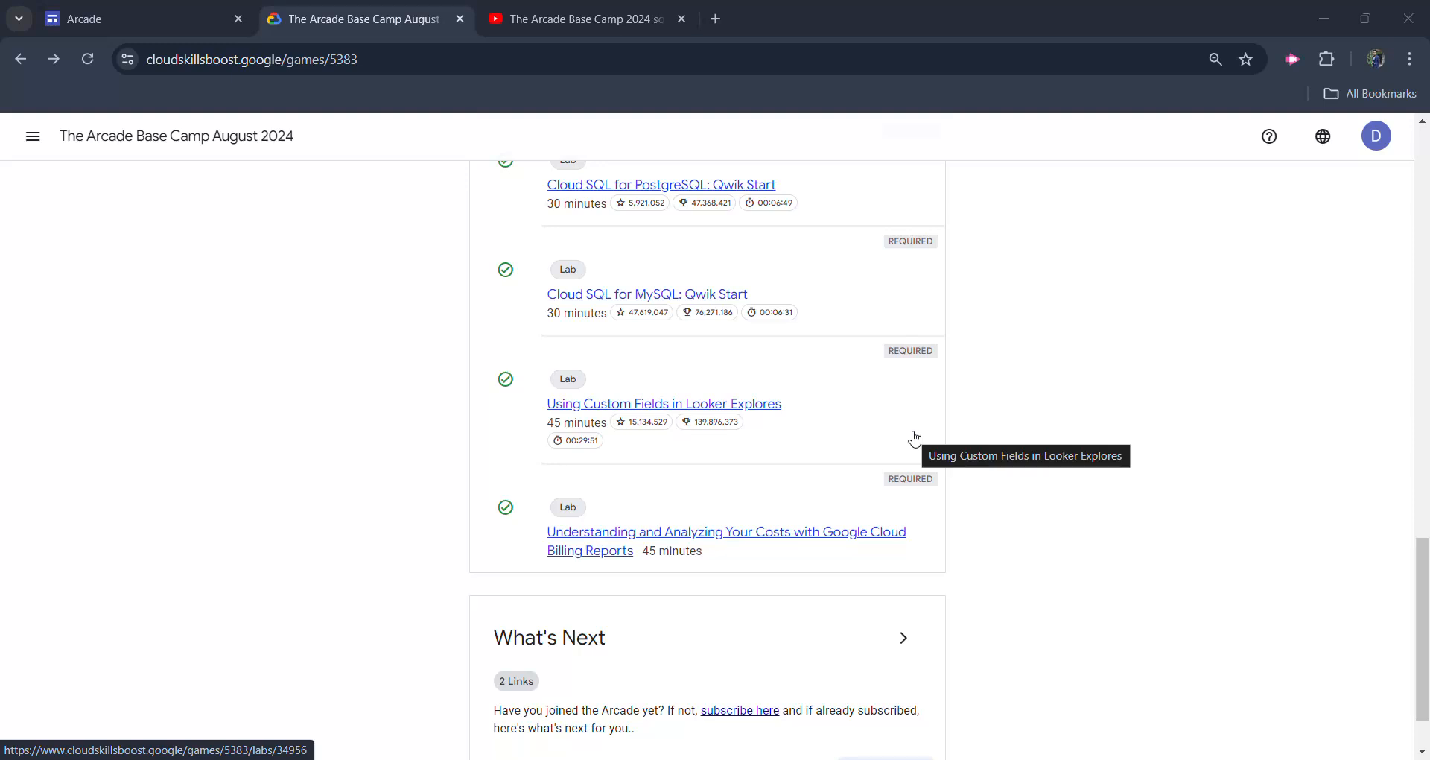
pyautogui.moveTo(125, 281)
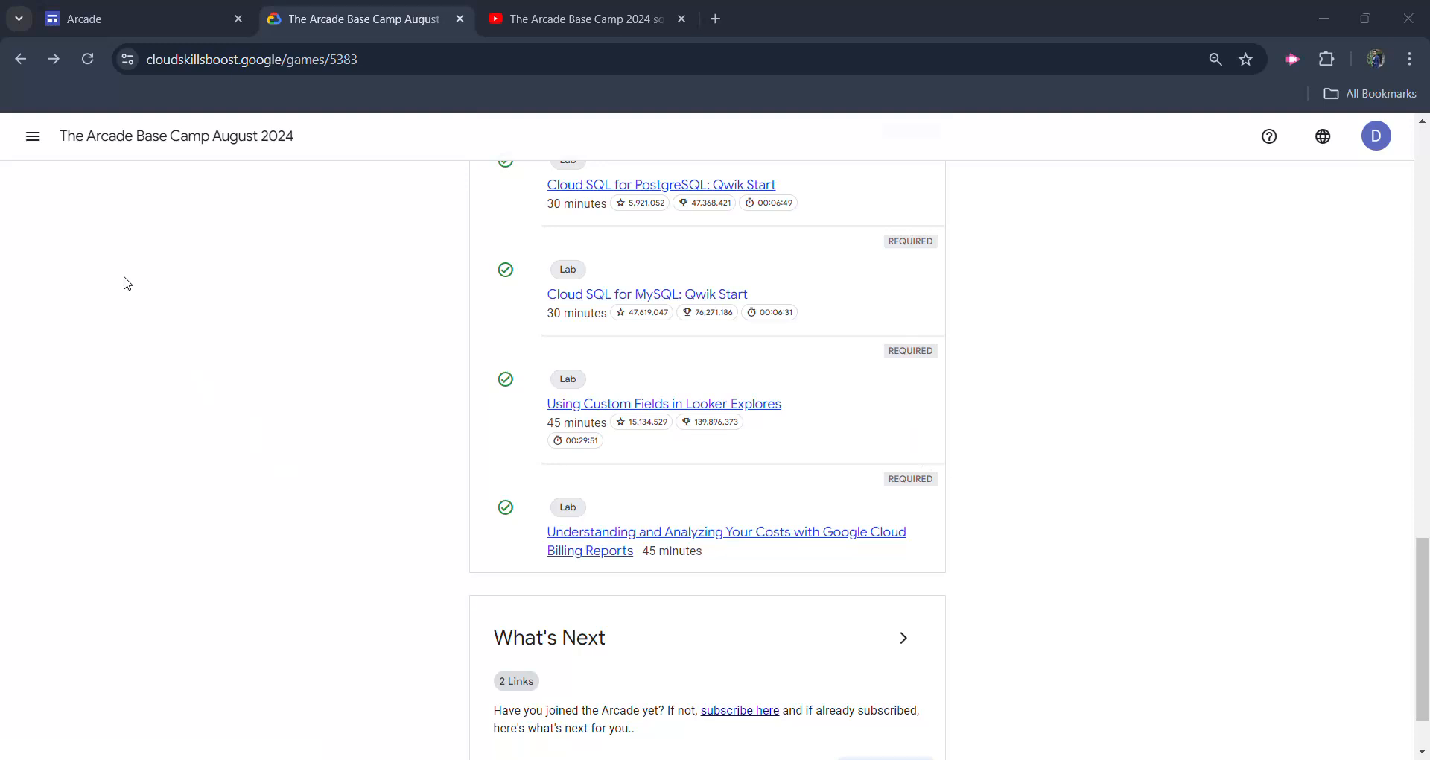
# Browse the Base Camp page and solutions playlist, scrolling to the Cloud Billing Reports lab
pyautogui.moveTo(94, 135); pyautogui.dragTo(292, 136)
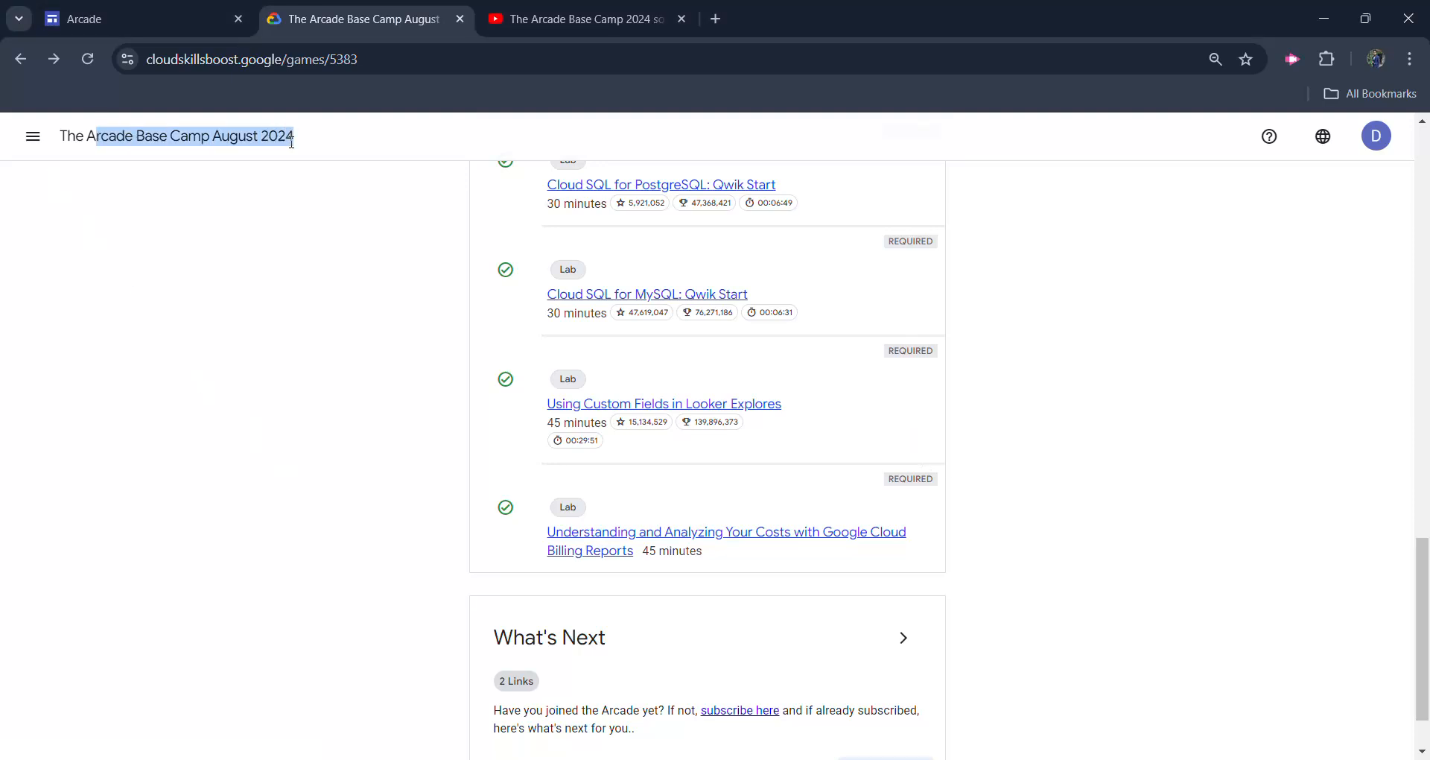
pyautogui.moveTo(595, 478)
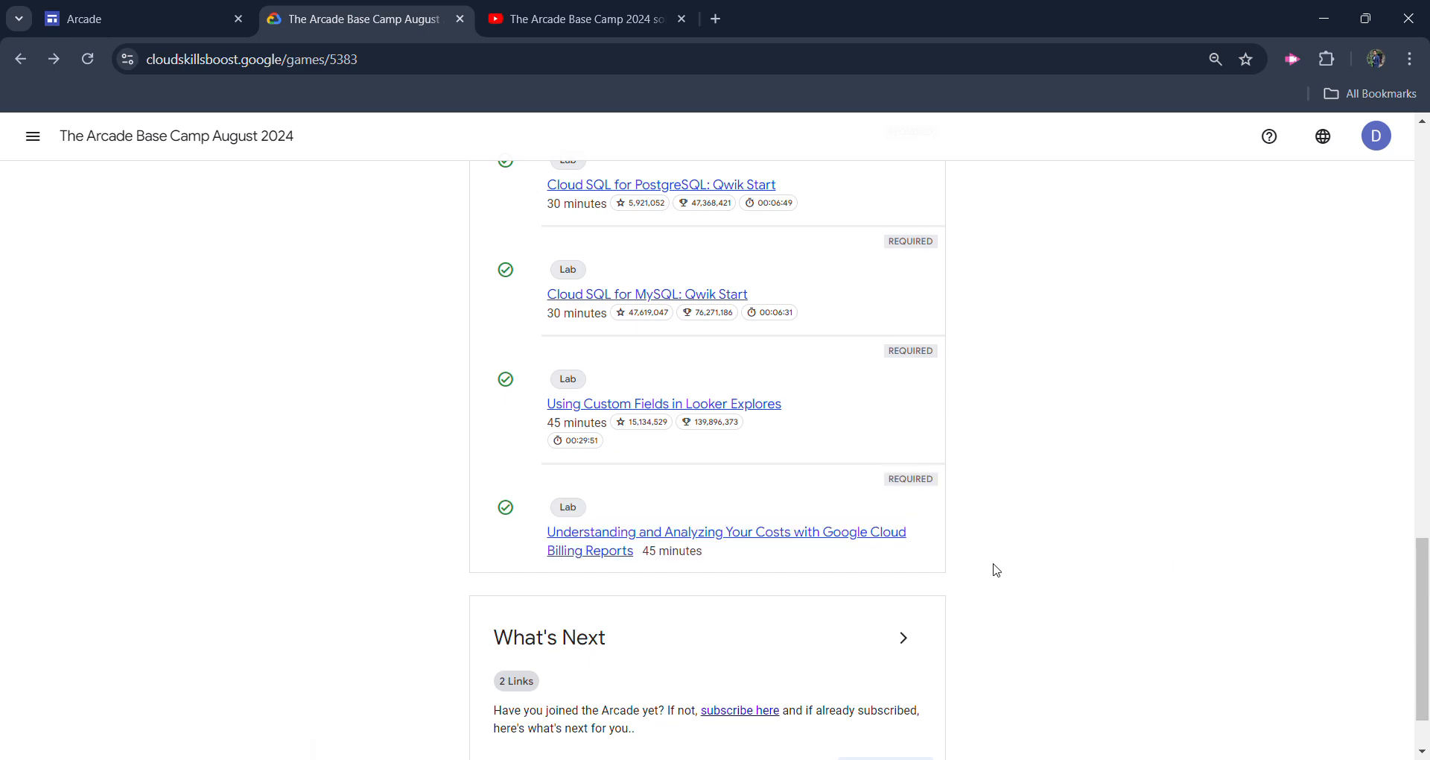
pyautogui.scroll(3)
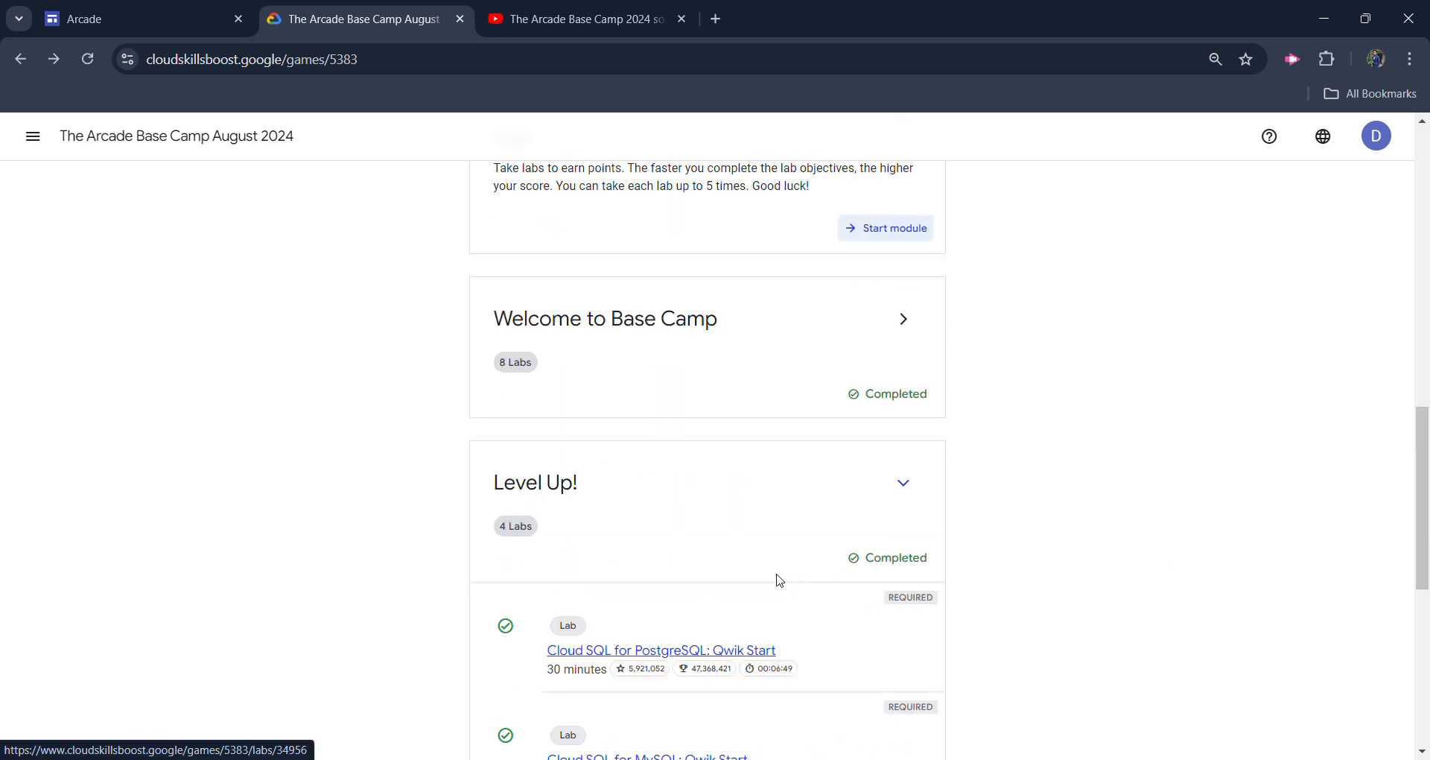
pyautogui.scroll(-3)
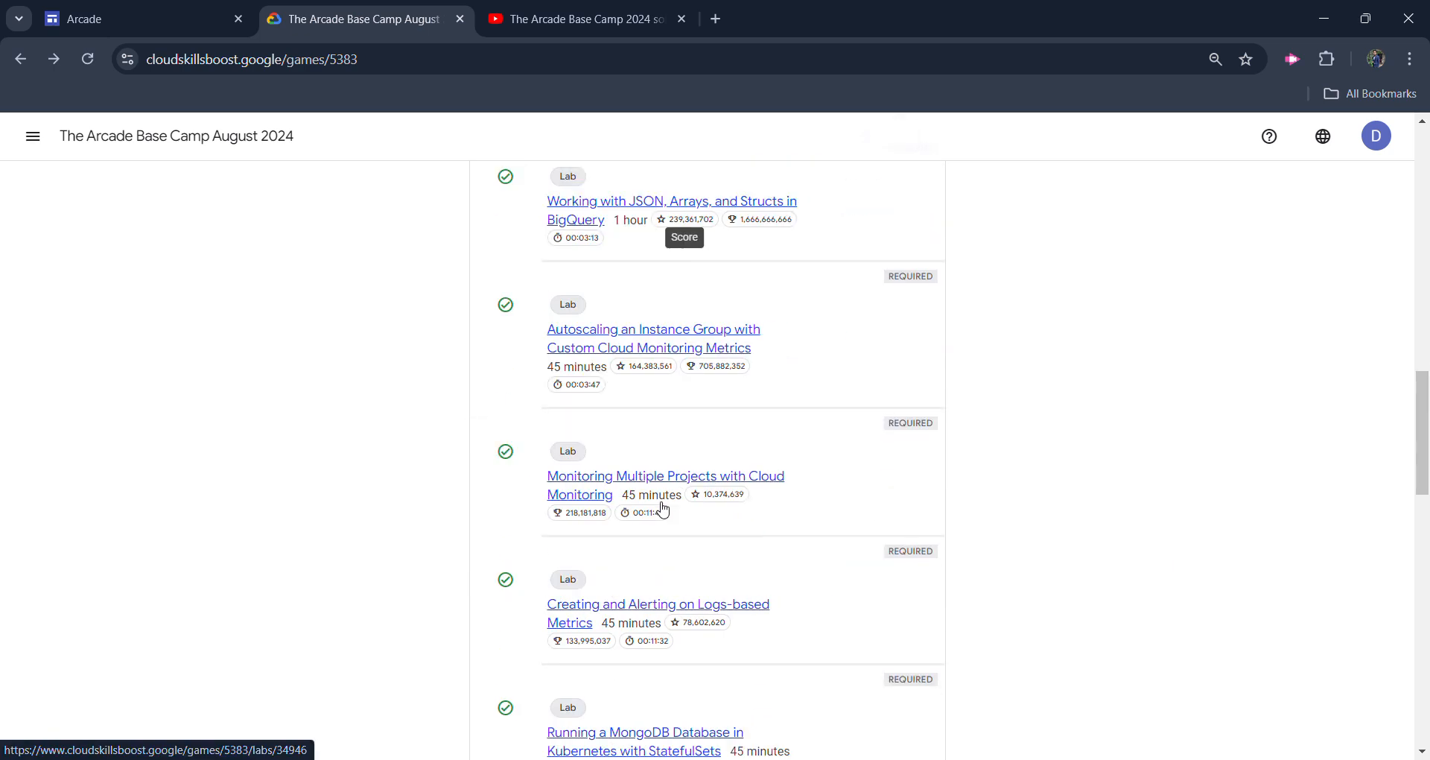
pyautogui.scroll(-3)
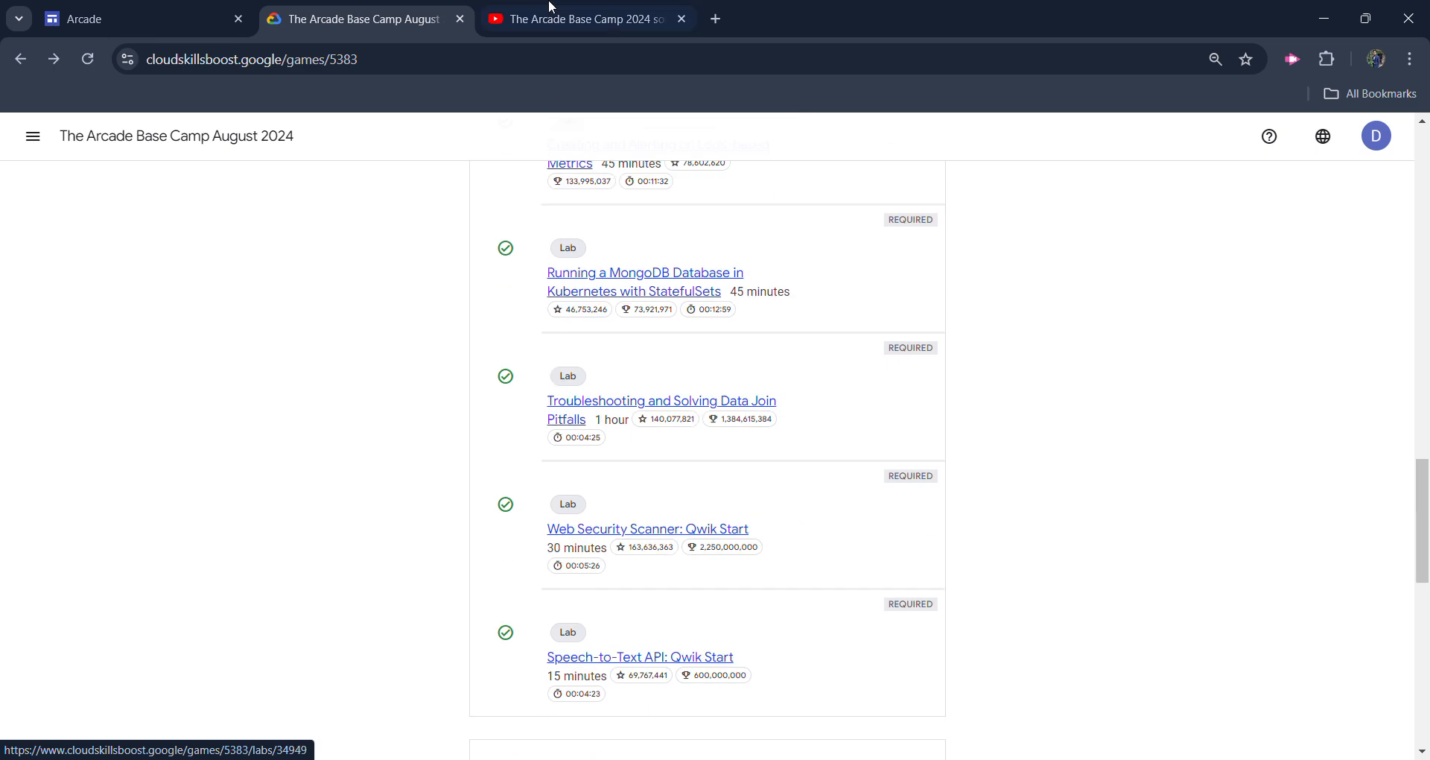
pyautogui.click(587, 19)
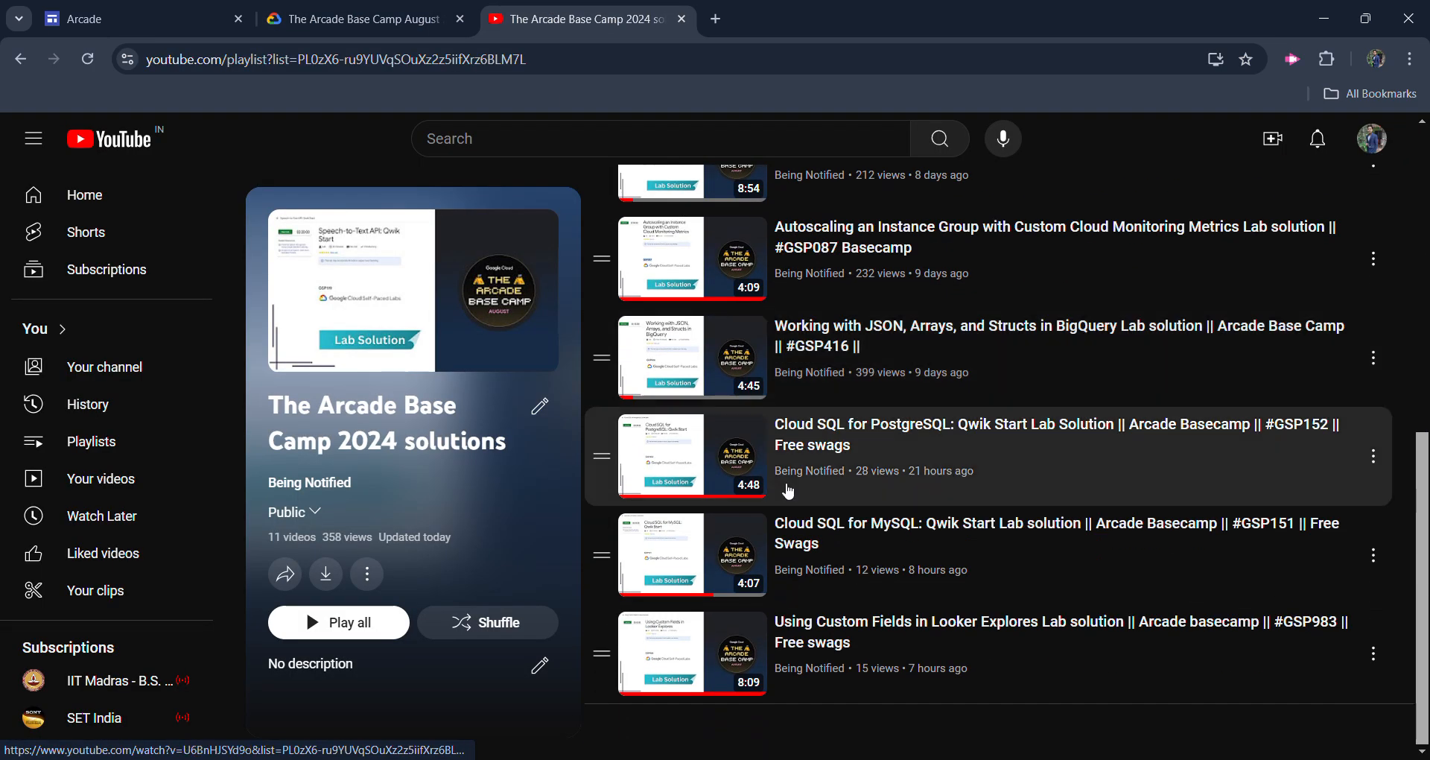
pyautogui.moveTo(778, 616)
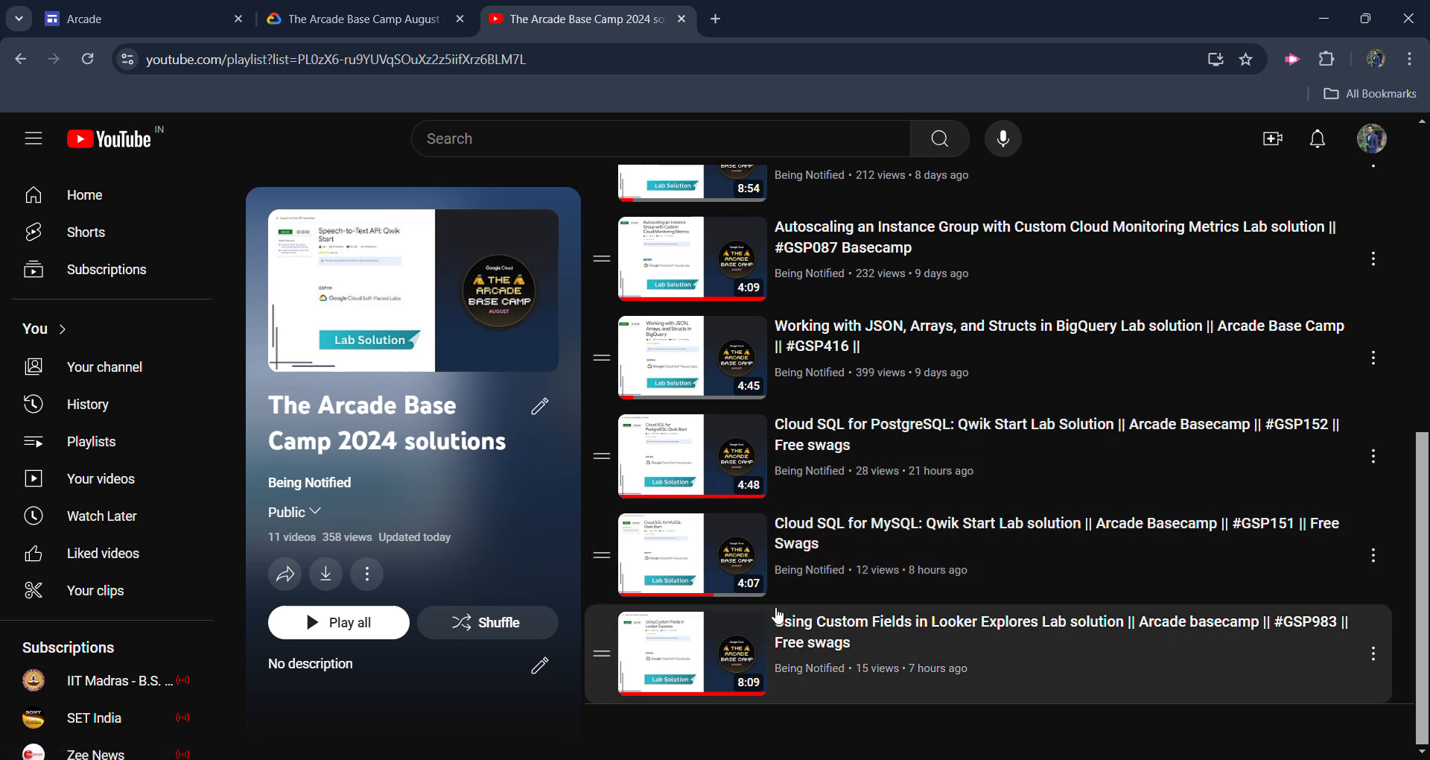
pyautogui.moveTo(1391, 66)
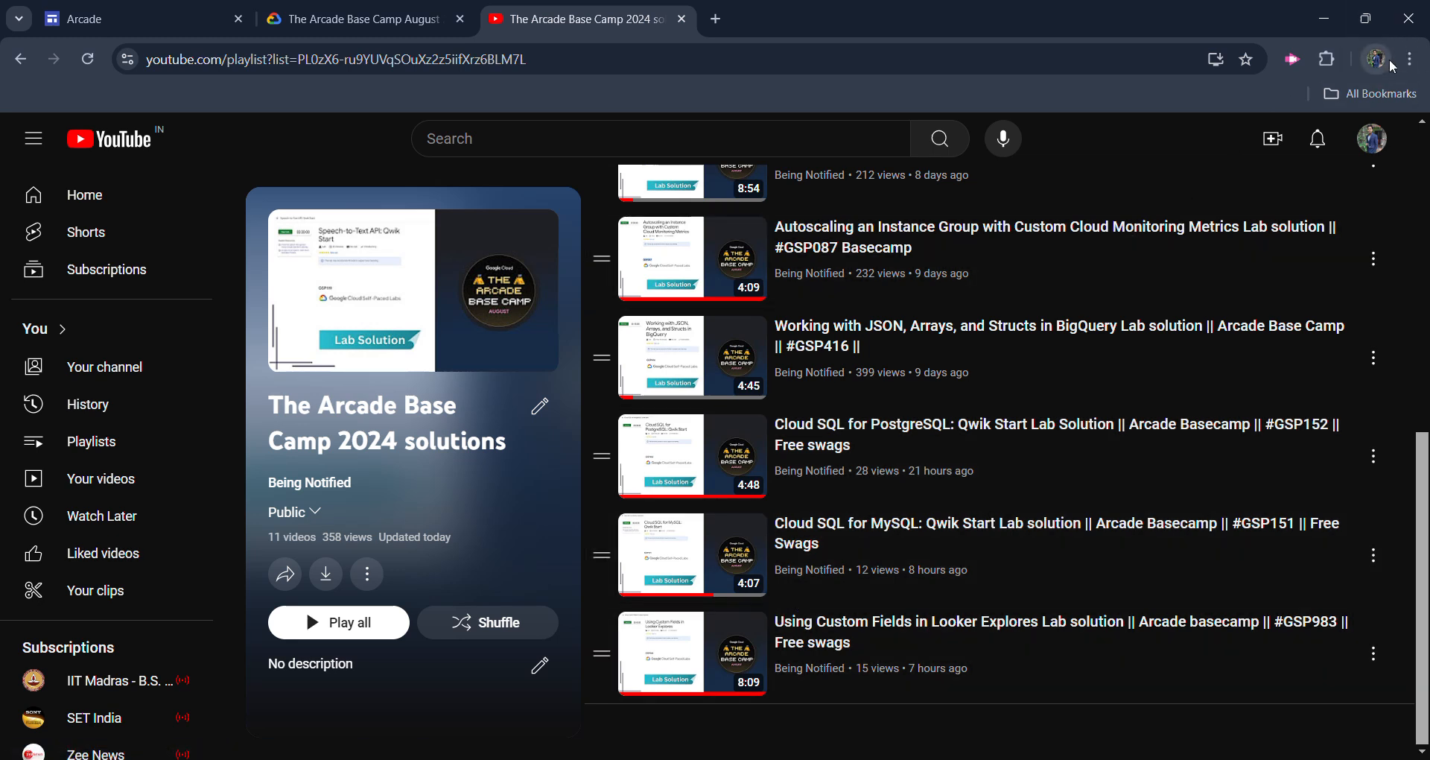
pyautogui.moveTo(767, 431)
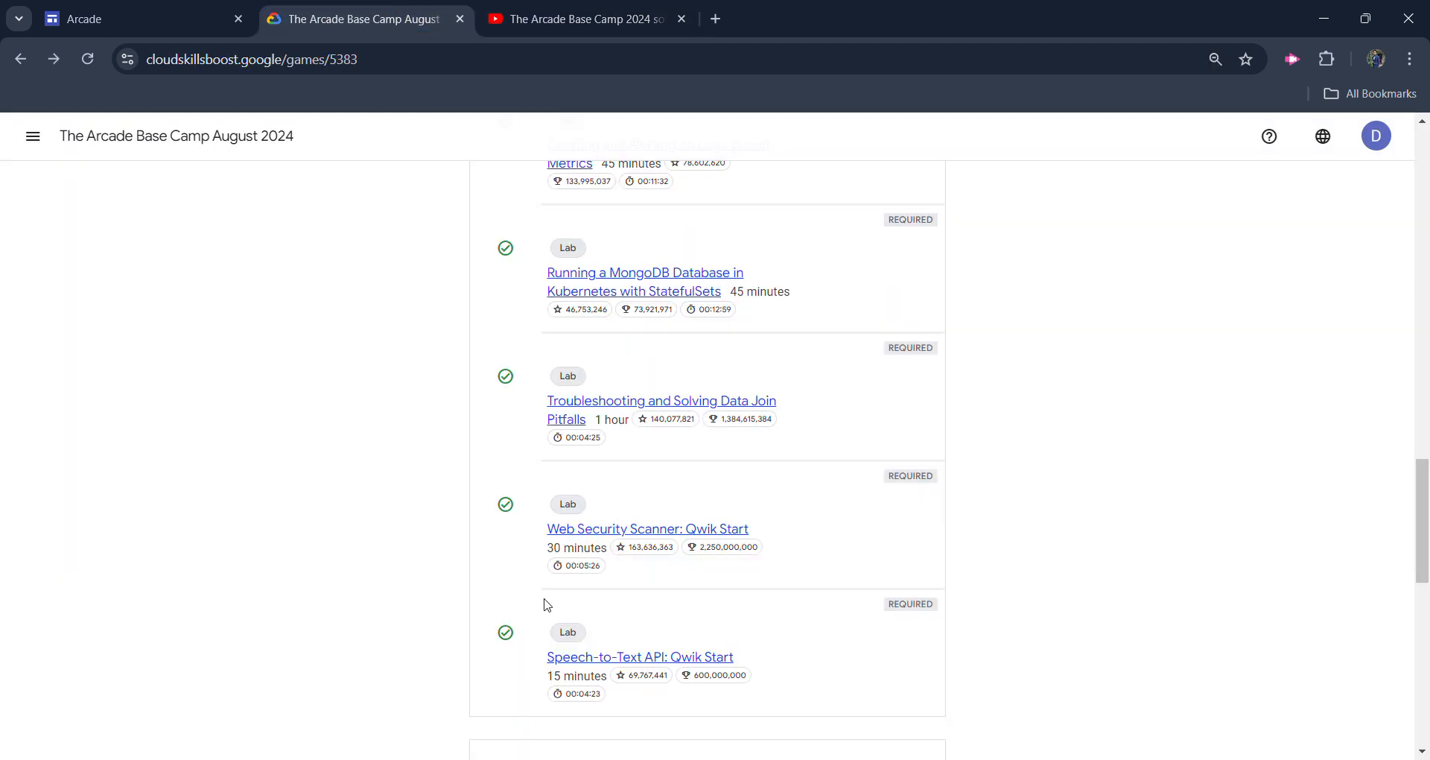
pyautogui.scroll(-3)
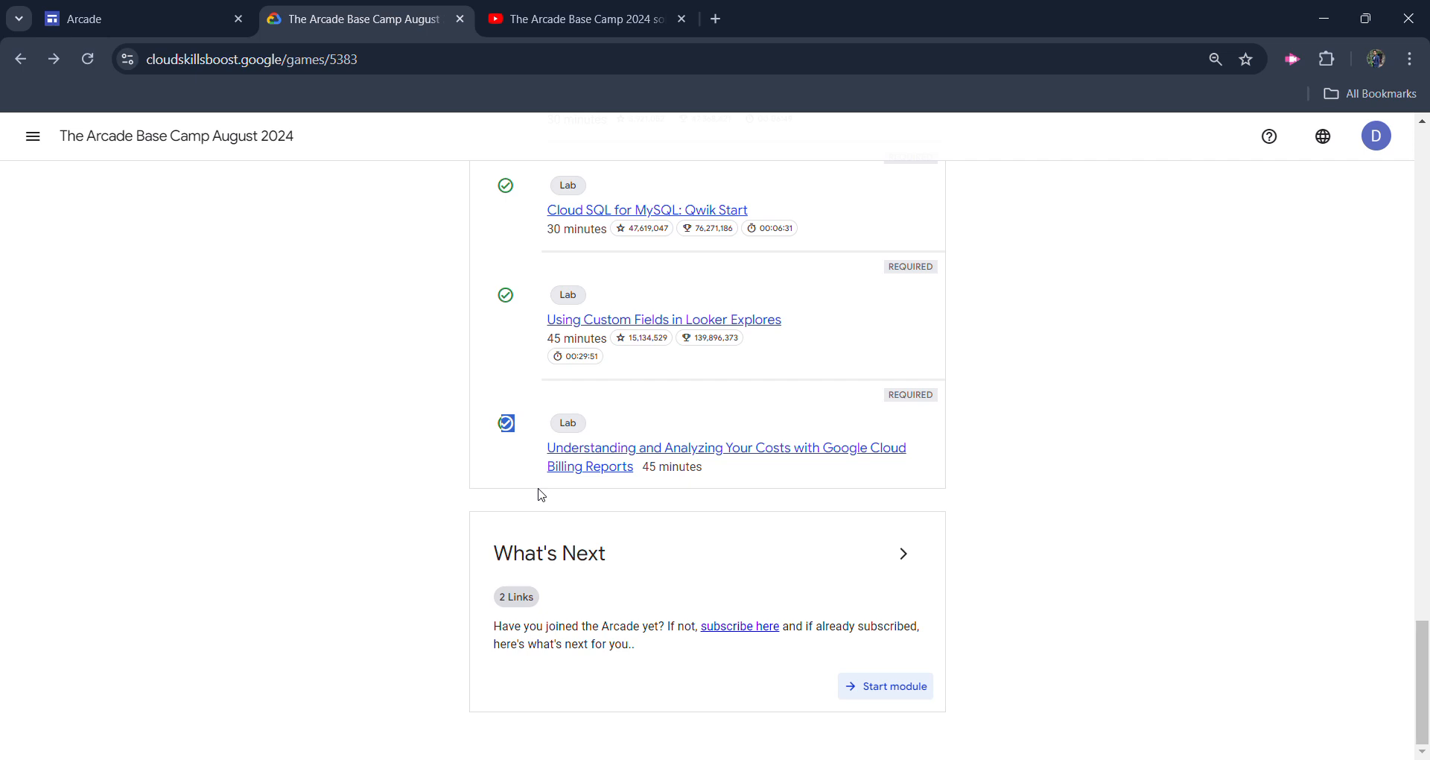
pyautogui.moveTo(544, 500)
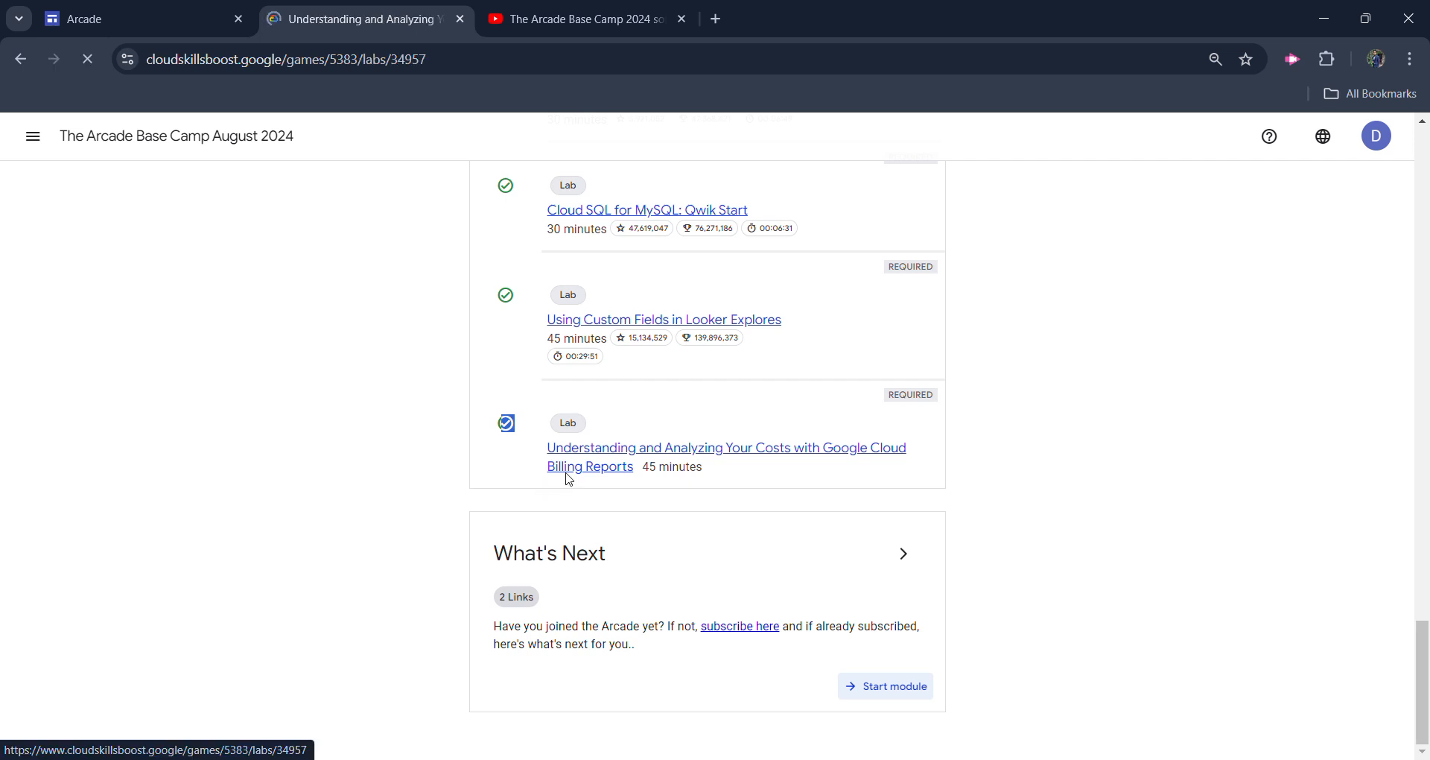
# Open the Cloud Billing Reports lab, skim its instructions, and start it
pyautogui.click(725, 448)
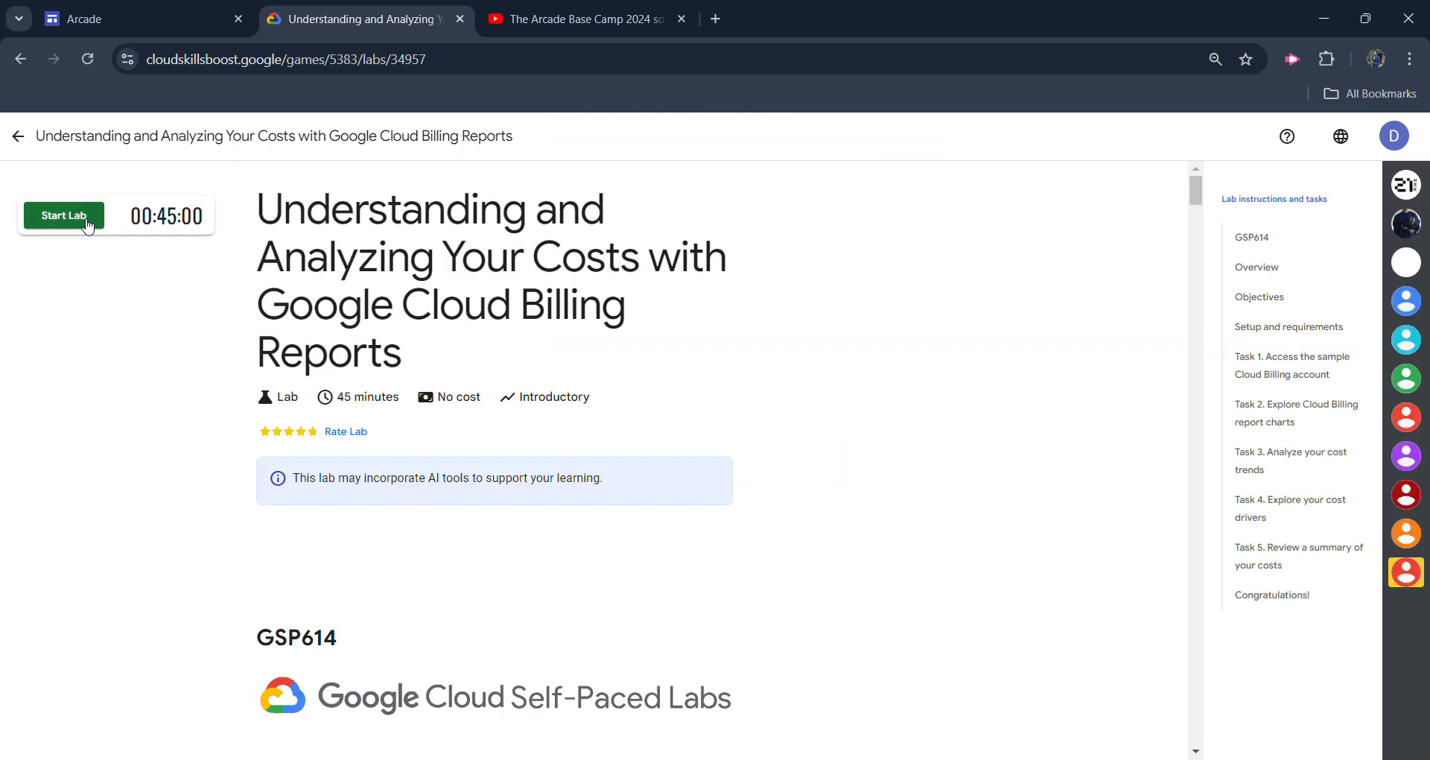
pyautogui.scroll(-3)
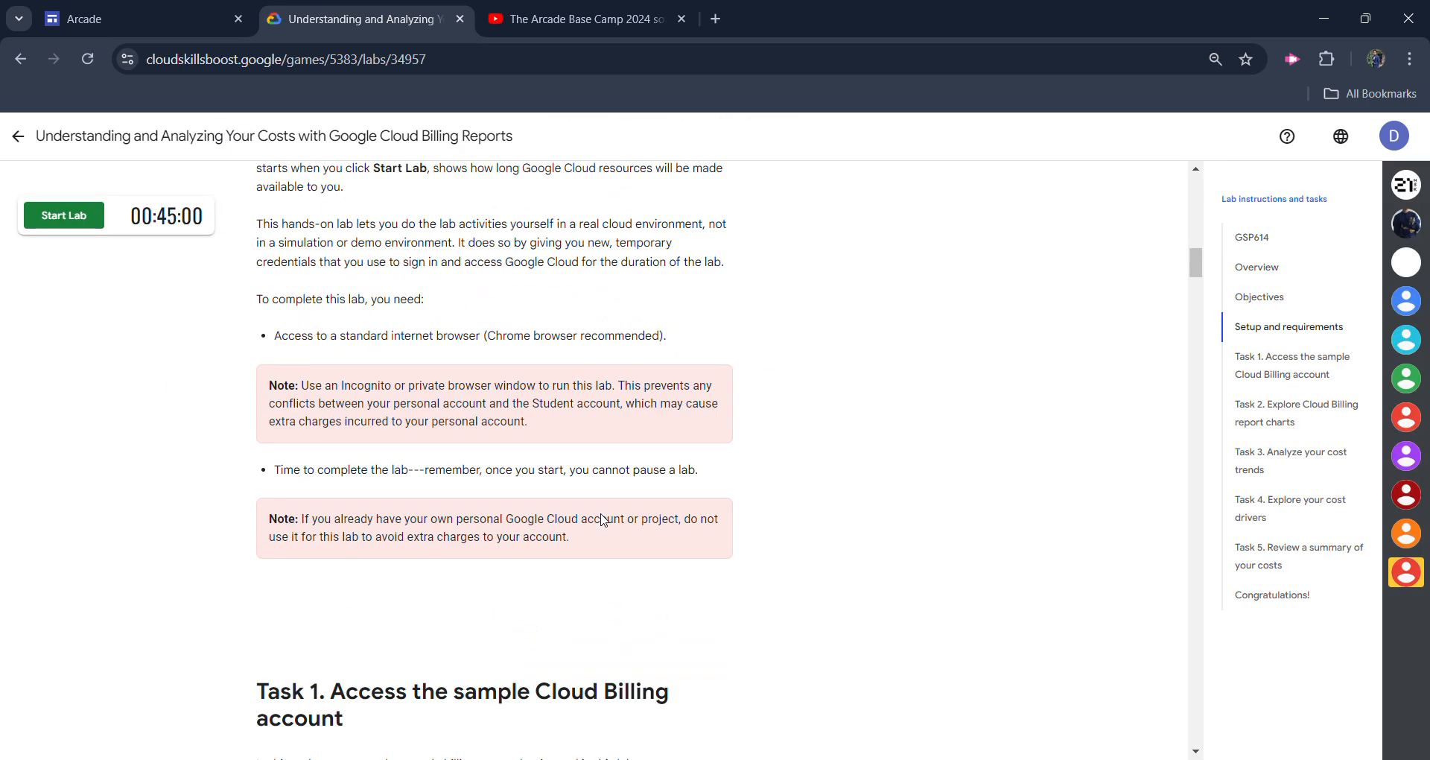
pyautogui.scroll(-3)
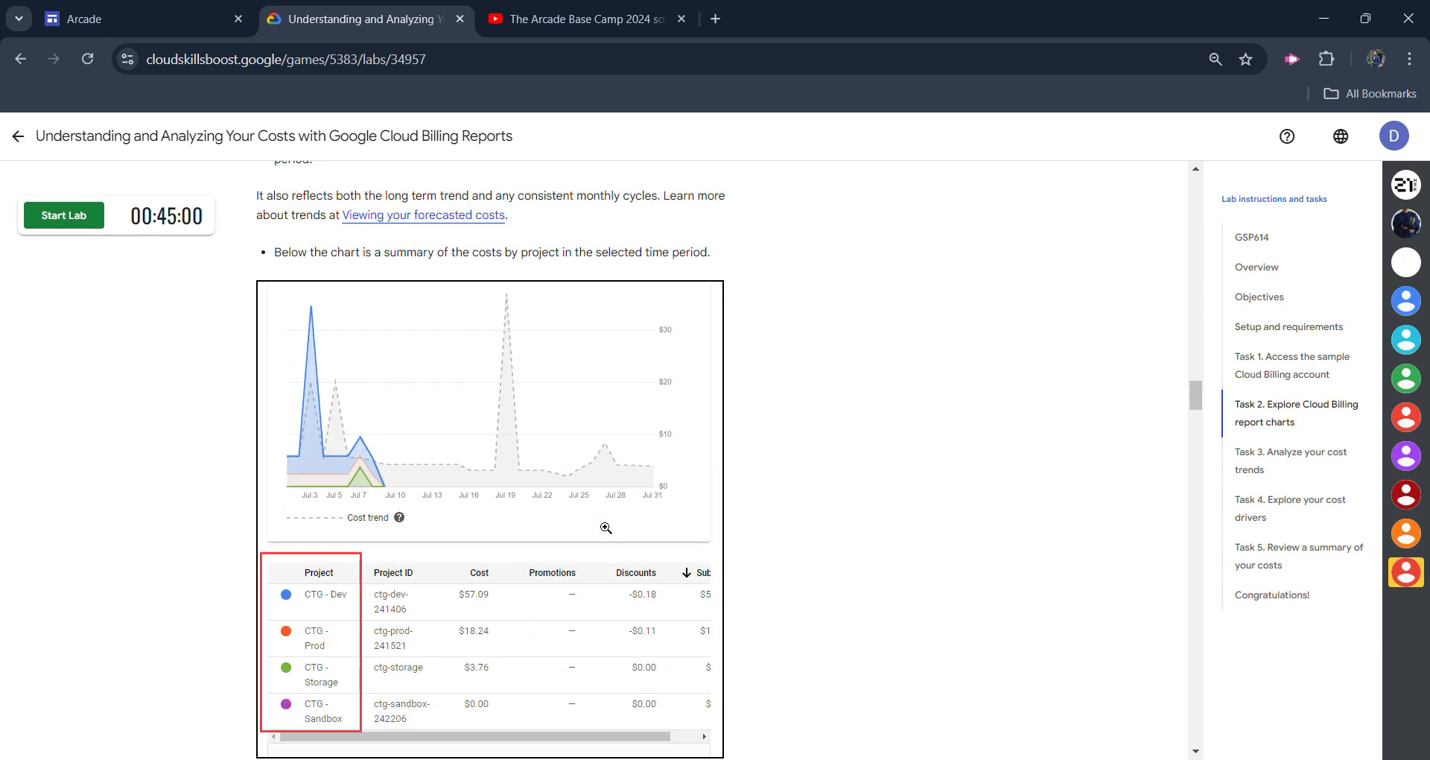
pyautogui.scroll(-3)
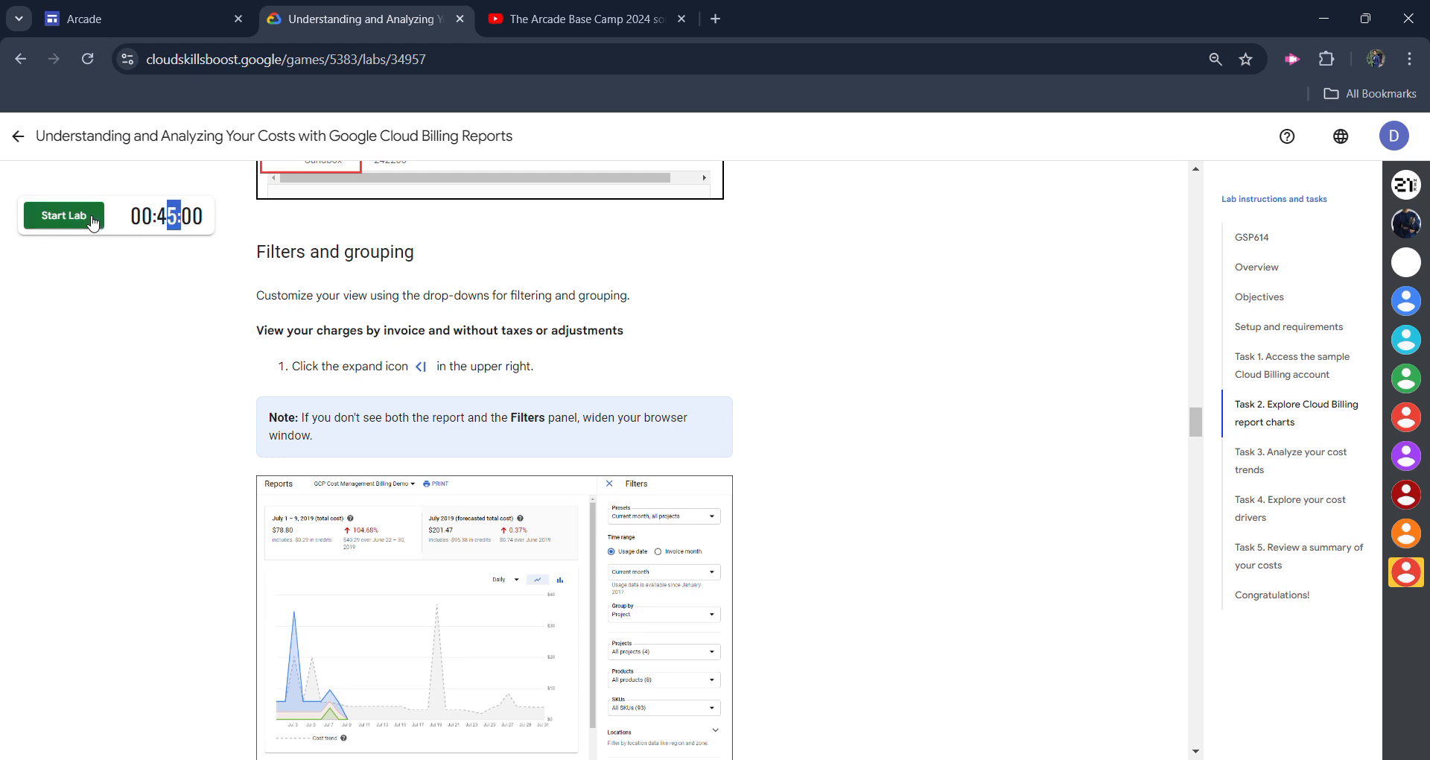
pyautogui.click(63, 215)
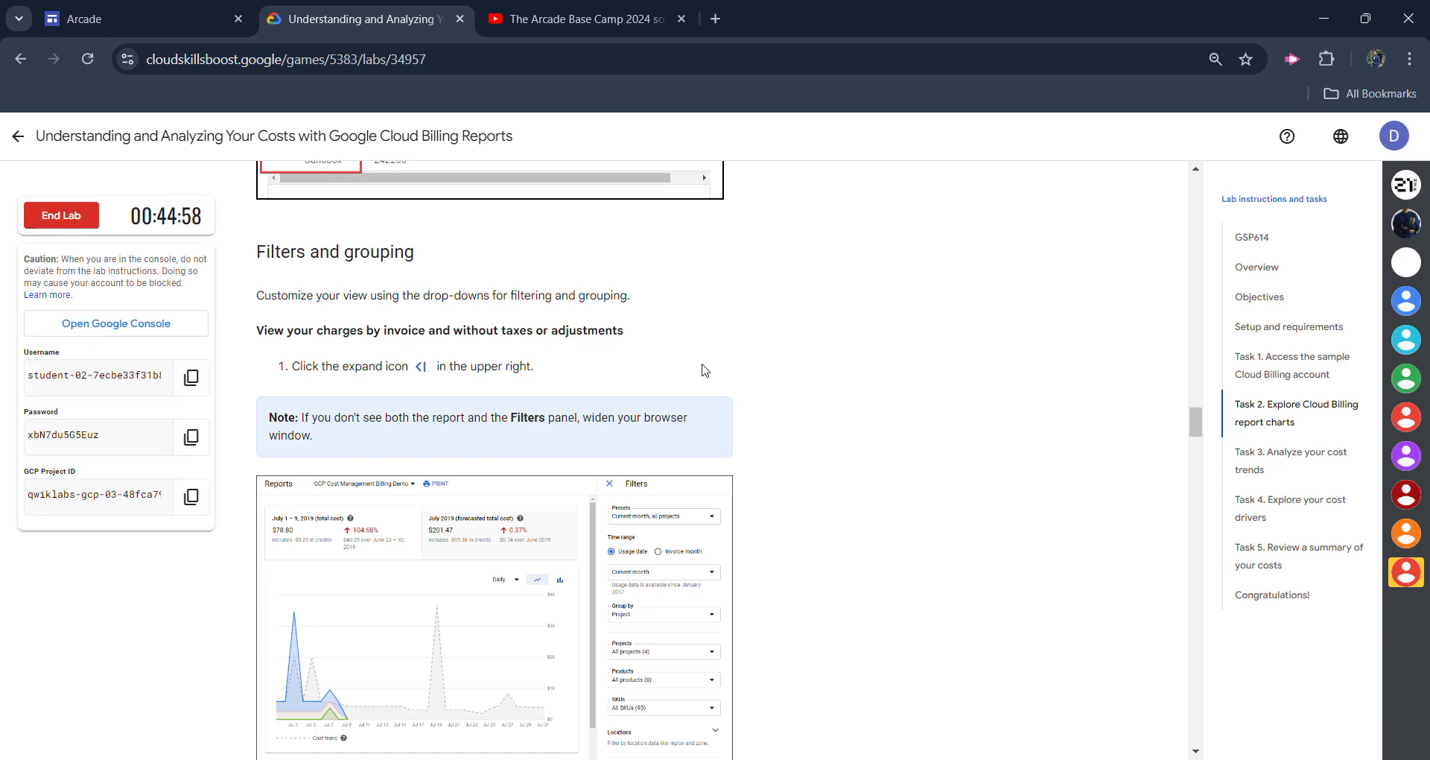
# End the Cloud Billing Reports lab, confirm the dialog, and dismiss the satisfaction survey
pyautogui.scroll(-3)
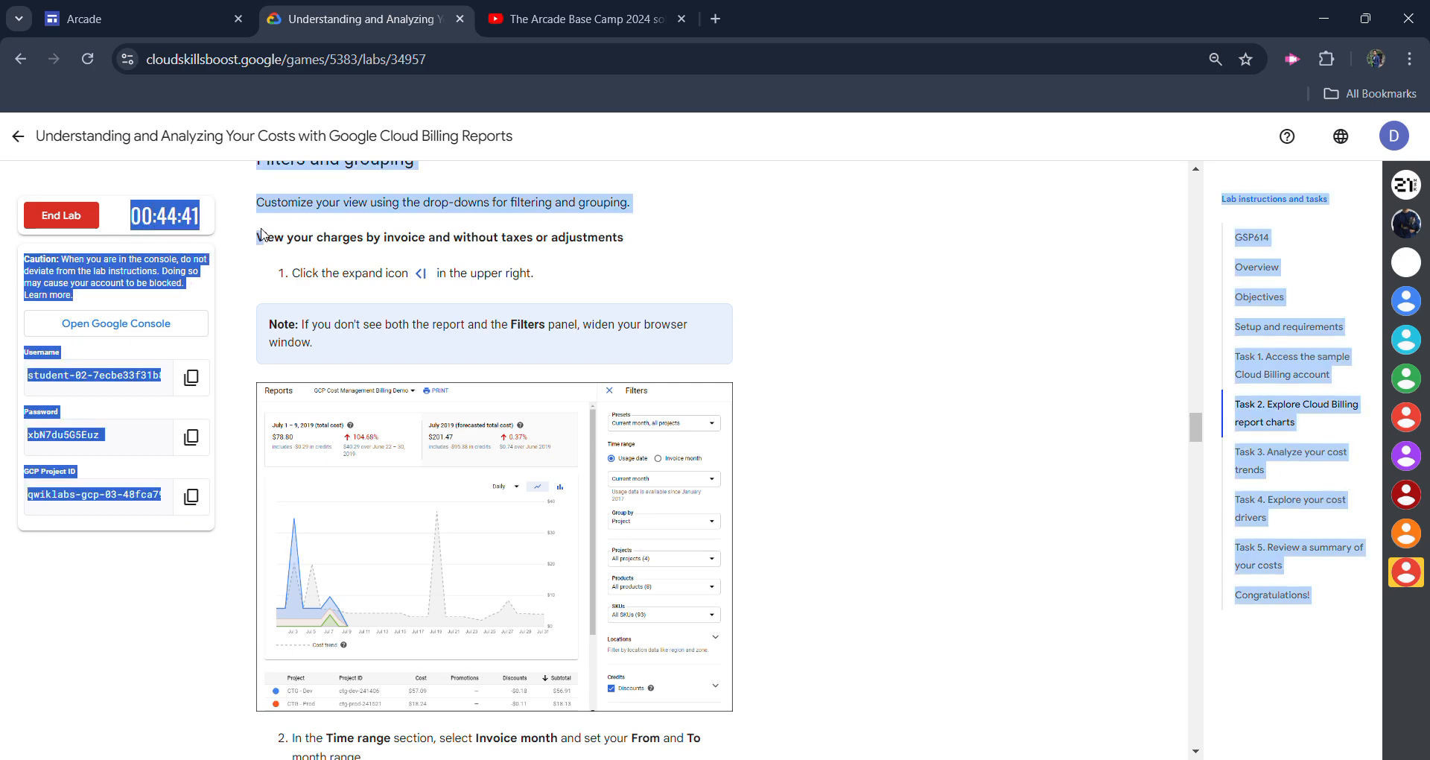
pyautogui.click(61, 215)
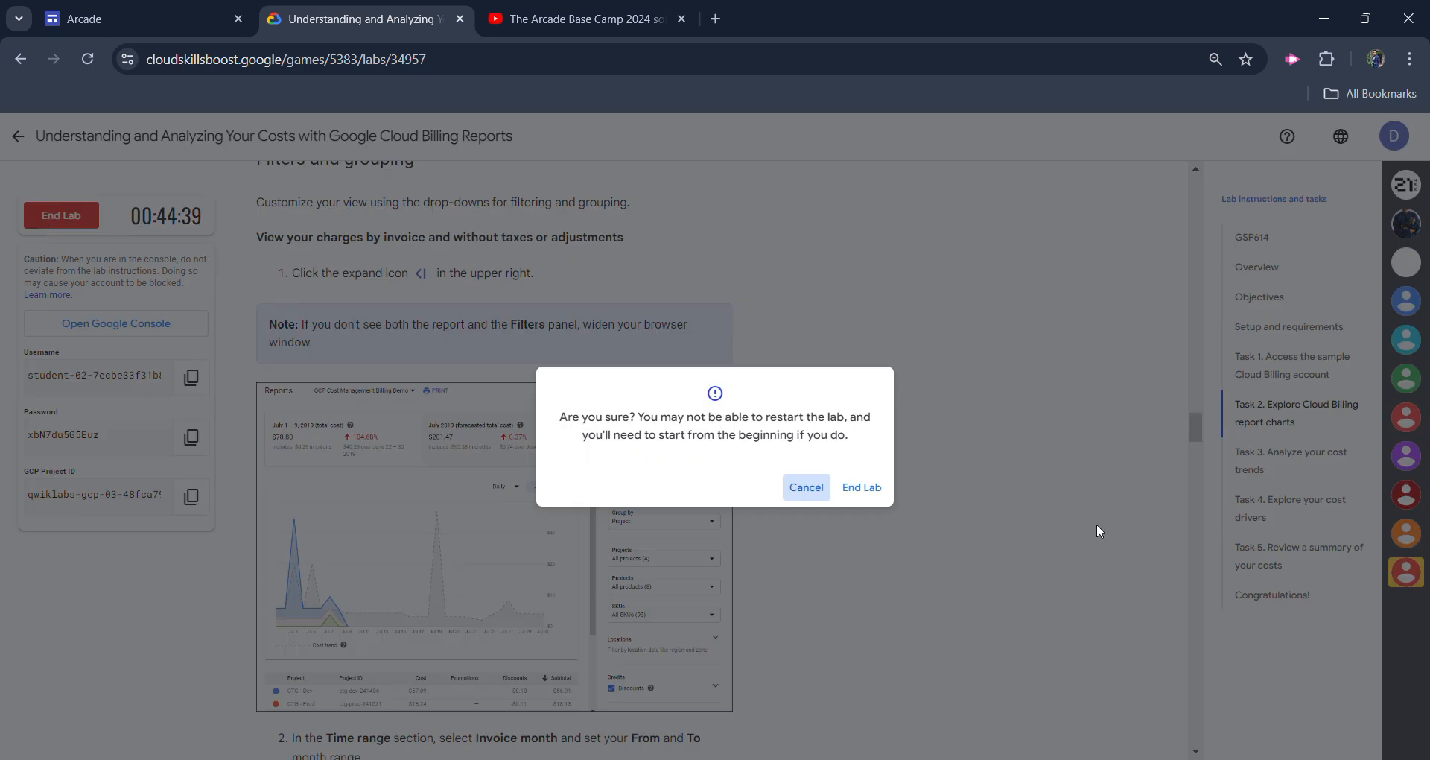
pyautogui.click(862, 487)
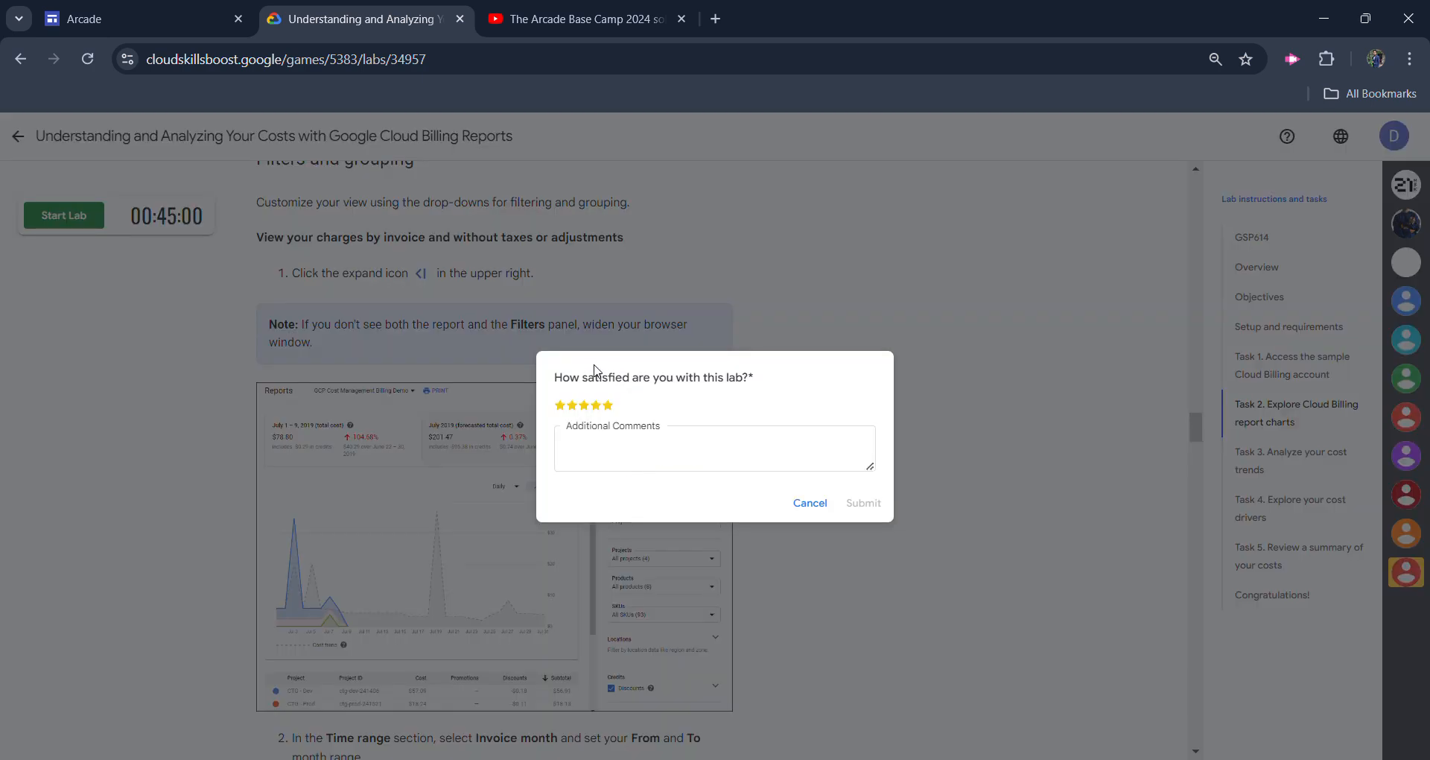
pyautogui.click(810, 503)
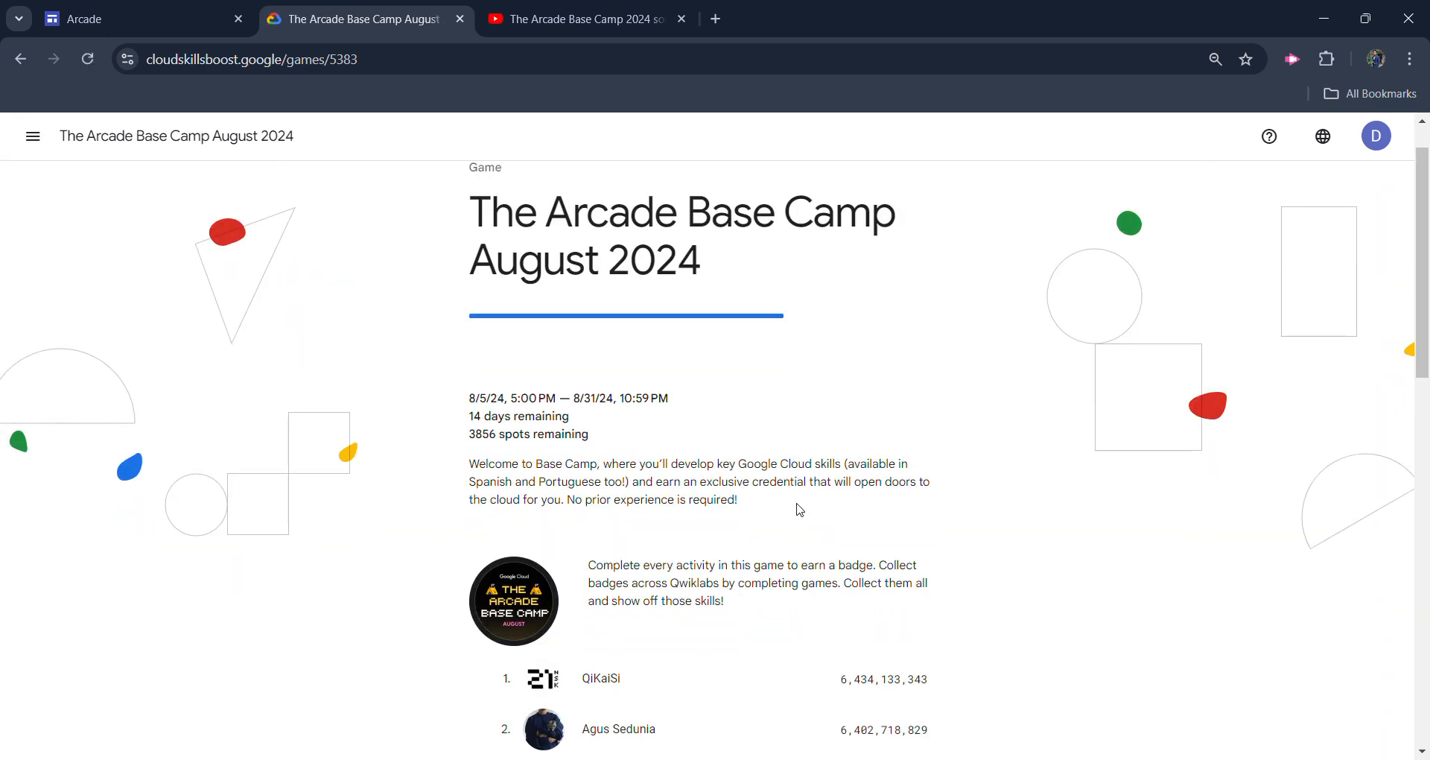
# Verify the Cloud Billing Reports lab's green tick, then open the profile avatar menu
pyautogui.scroll(-3)
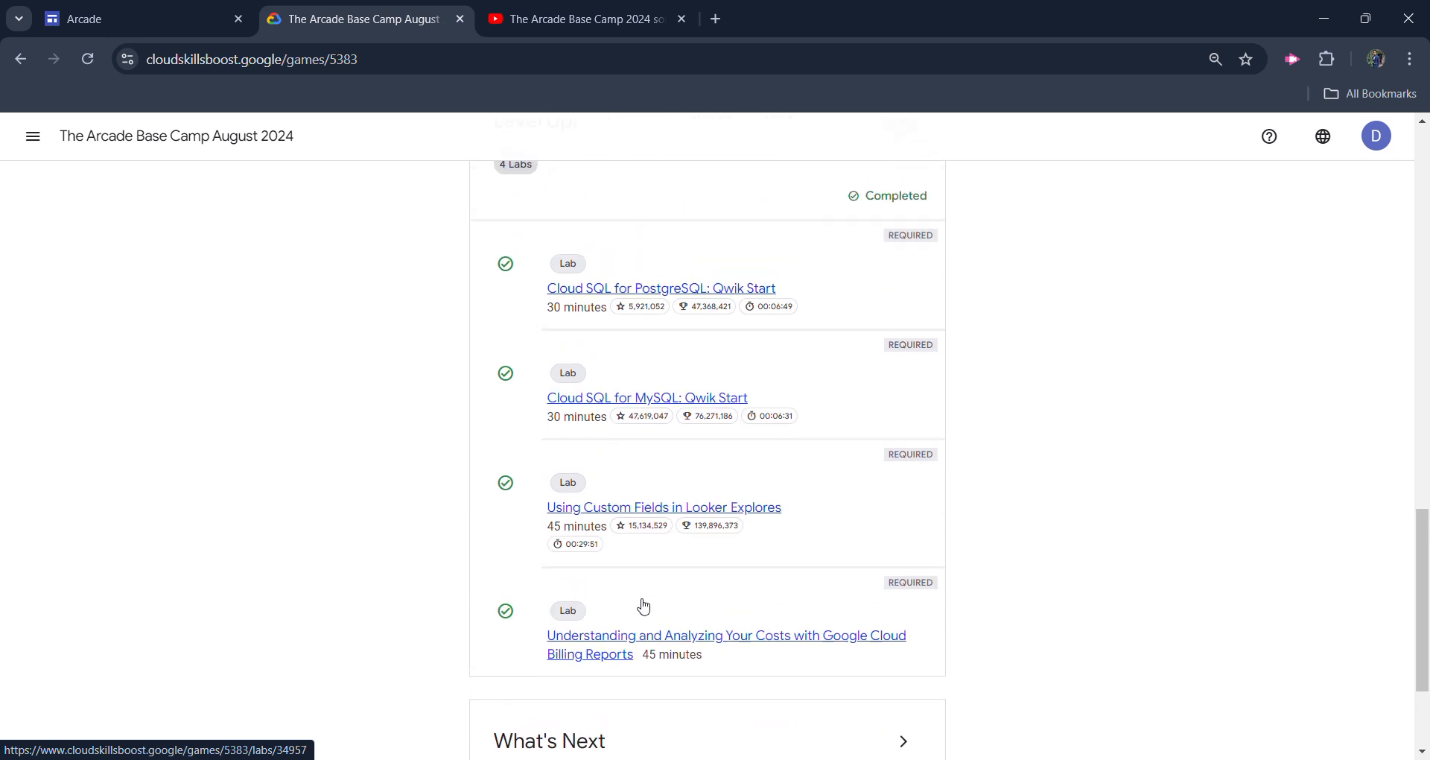
pyautogui.scroll(3)
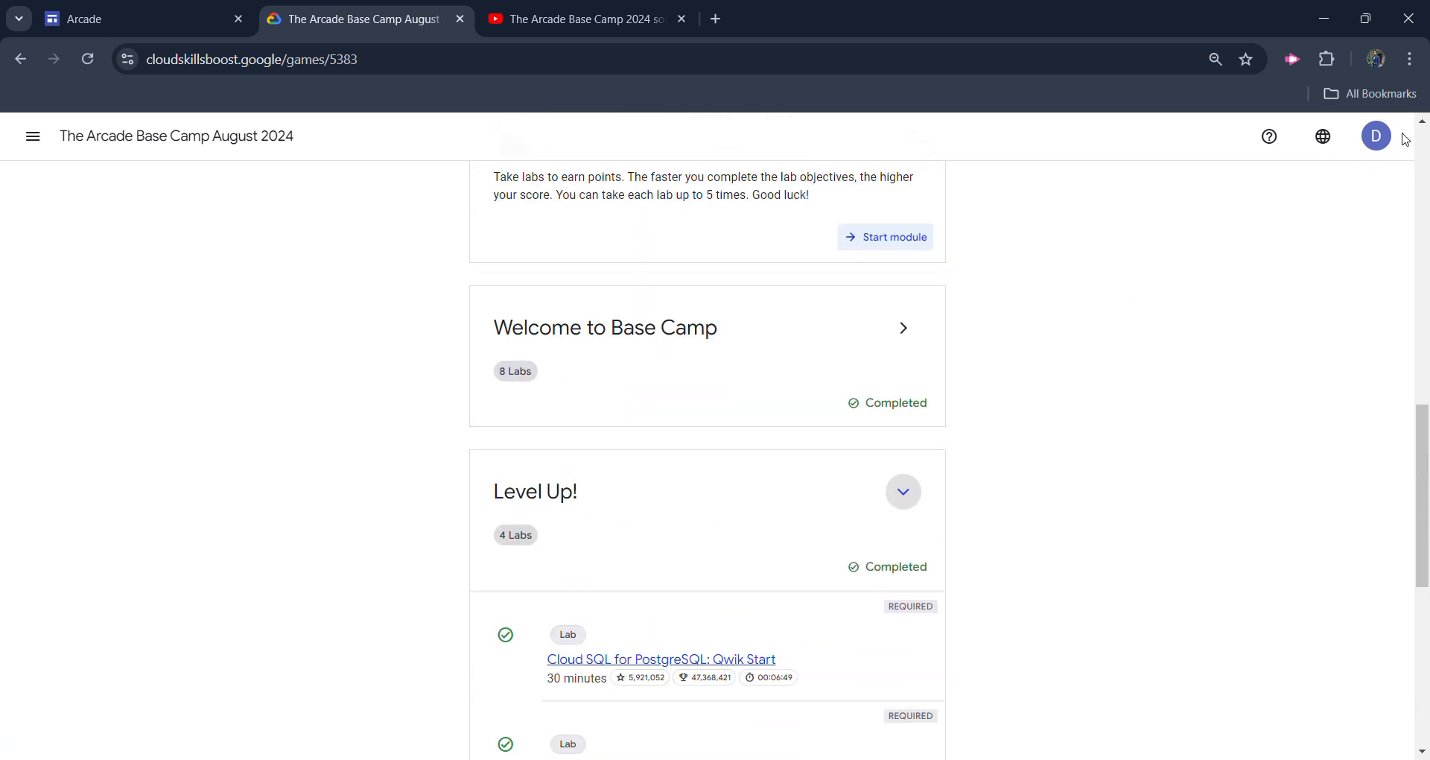
pyautogui.click(1376, 135)
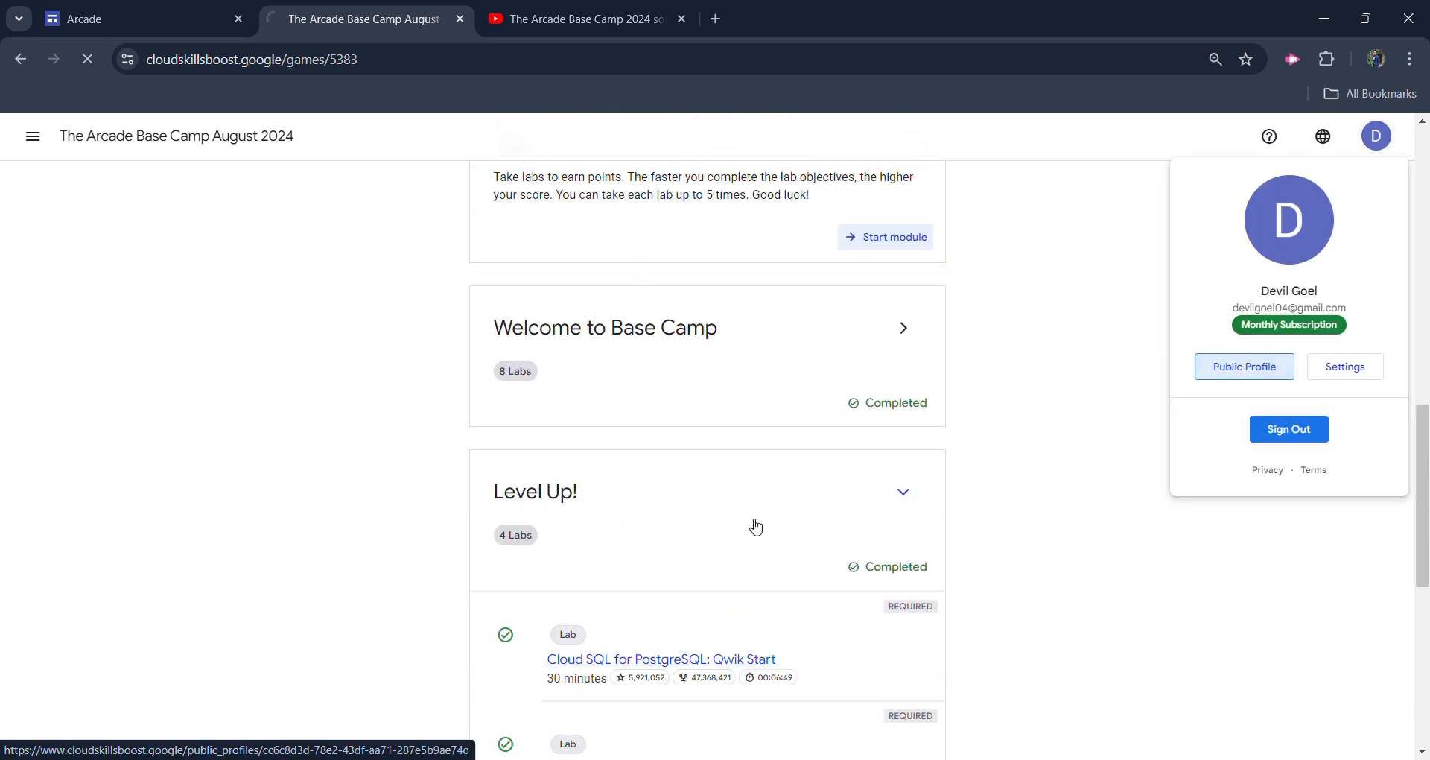
# Open Public Profile to see The Arcade Base Camp August 2024 badge
pyautogui.click(1244, 366)
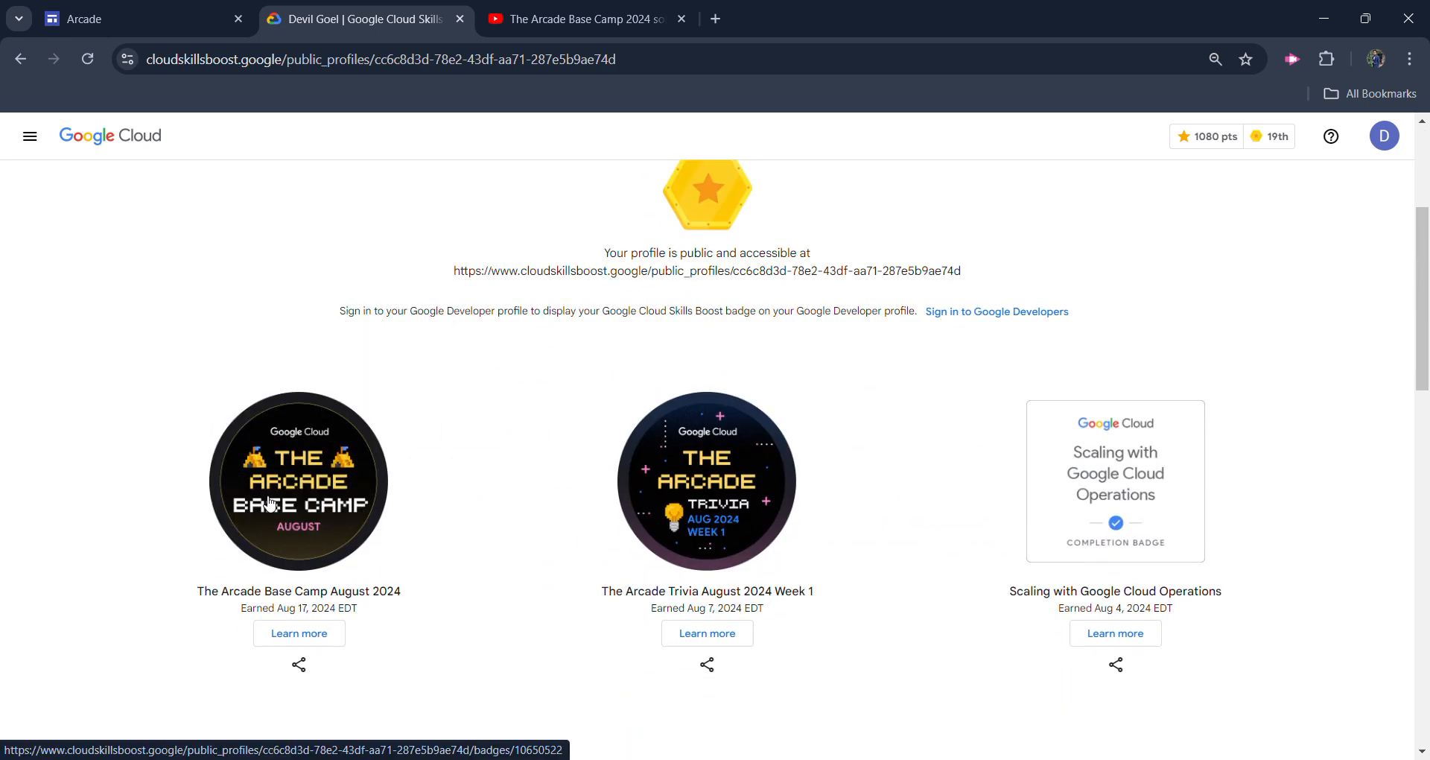
pyautogui.moveTo(301, 424)
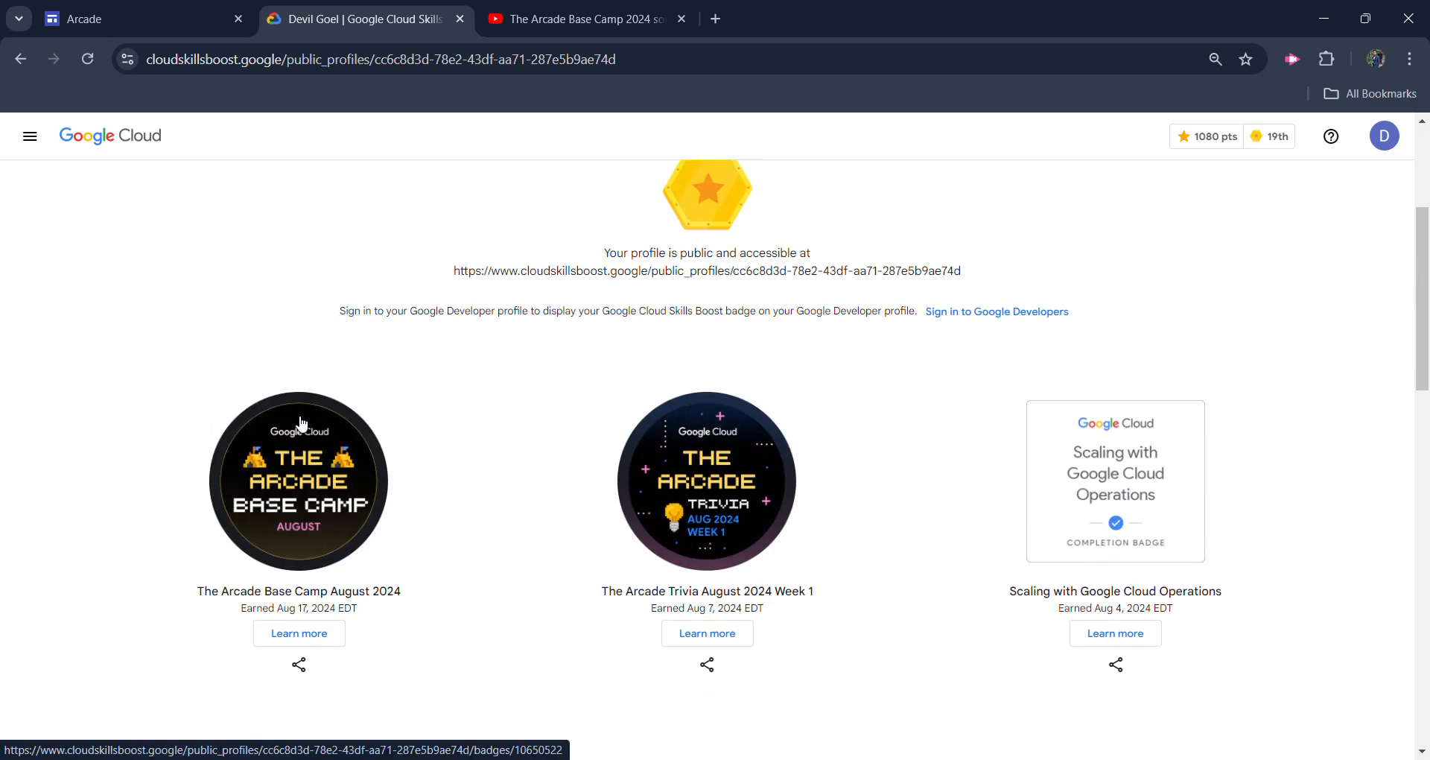
pyautogui.moveTo(321, 416)
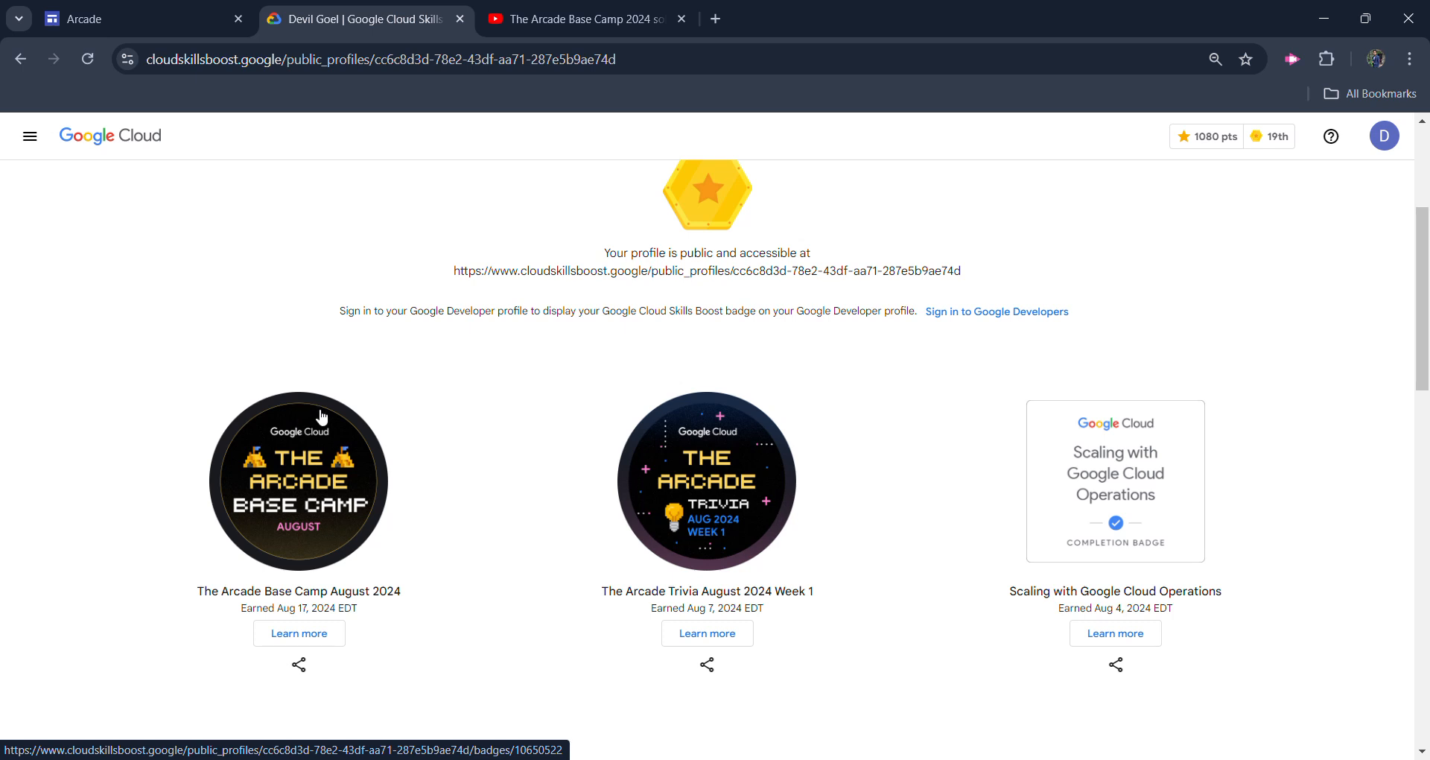